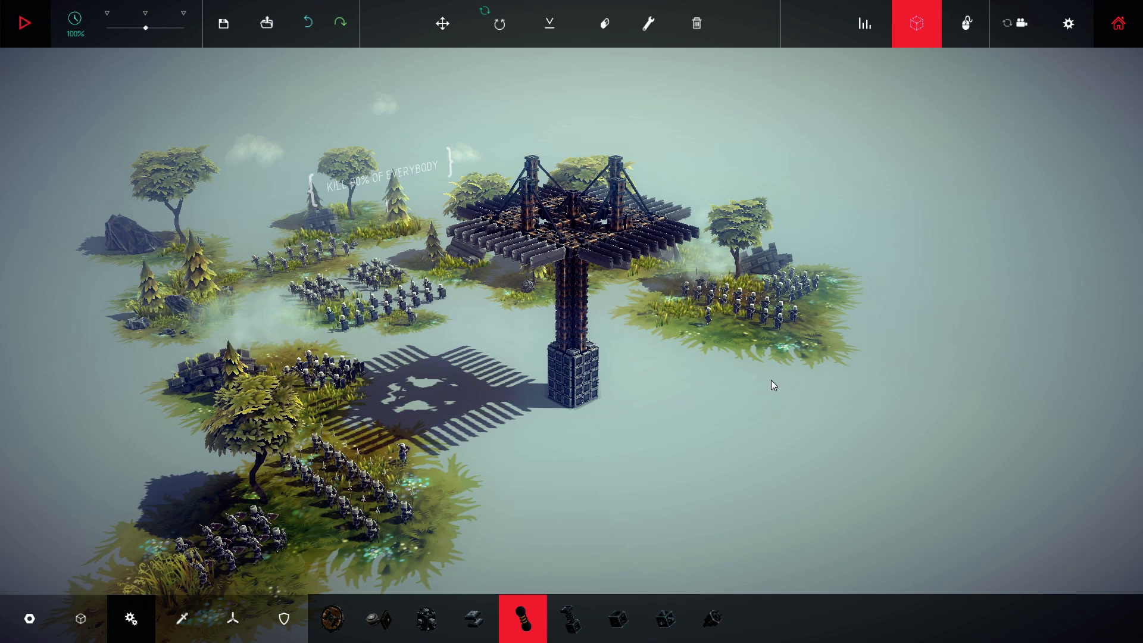
mouse_move(523, 348)
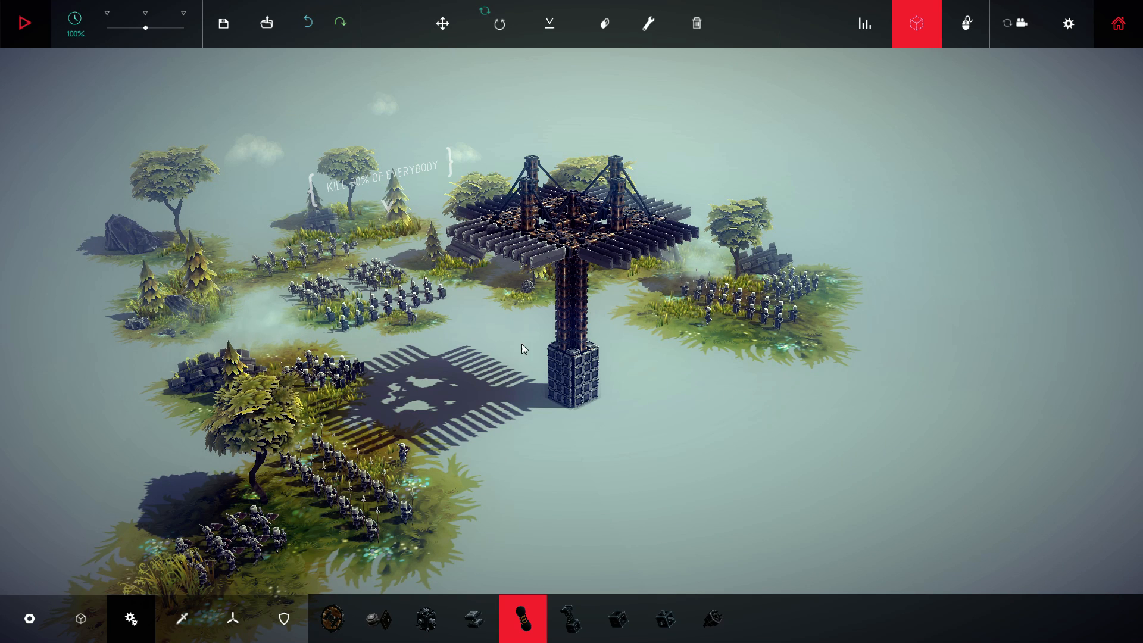
mouse_move(616, 327)
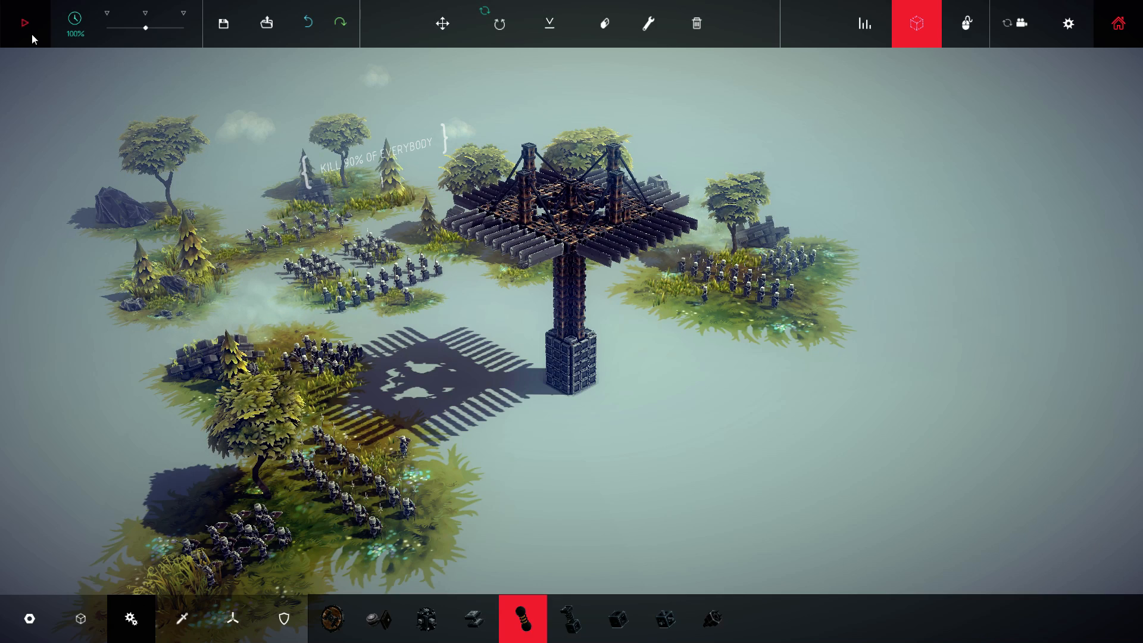
Run the level simulation so the soldiers advance on the tall tower crushing machine
click(24, 22)
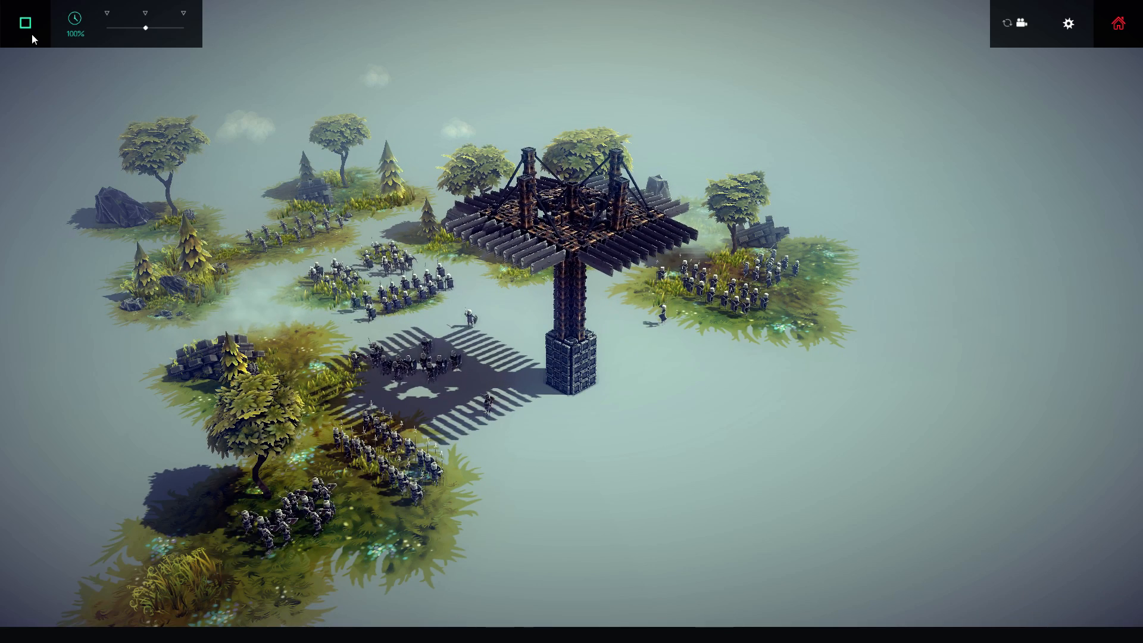